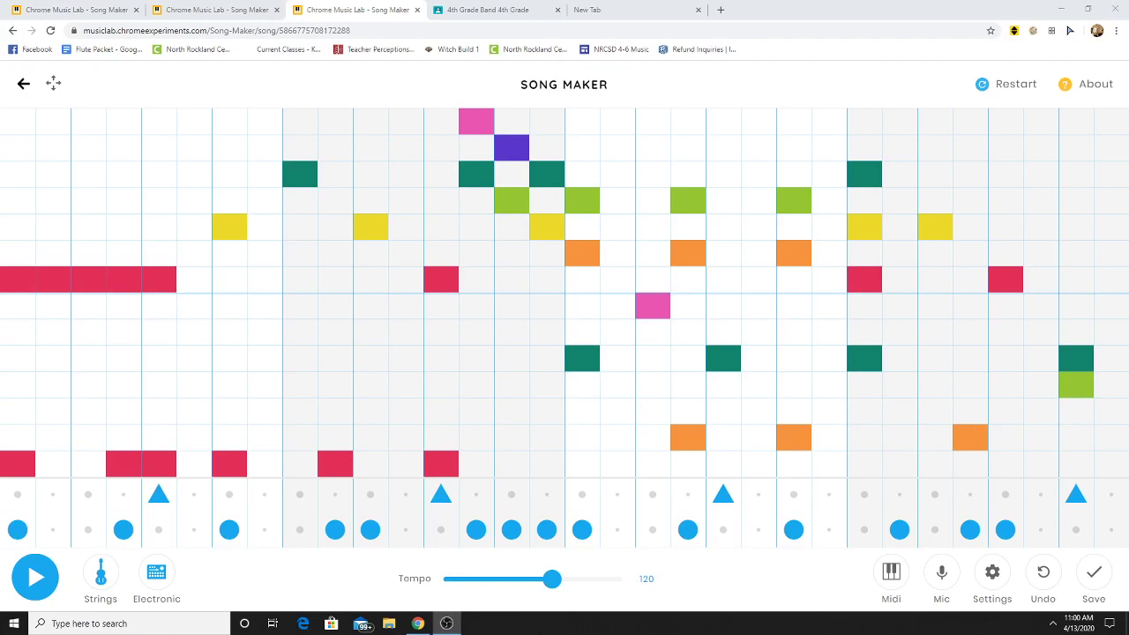
mouse_move(67, 561)
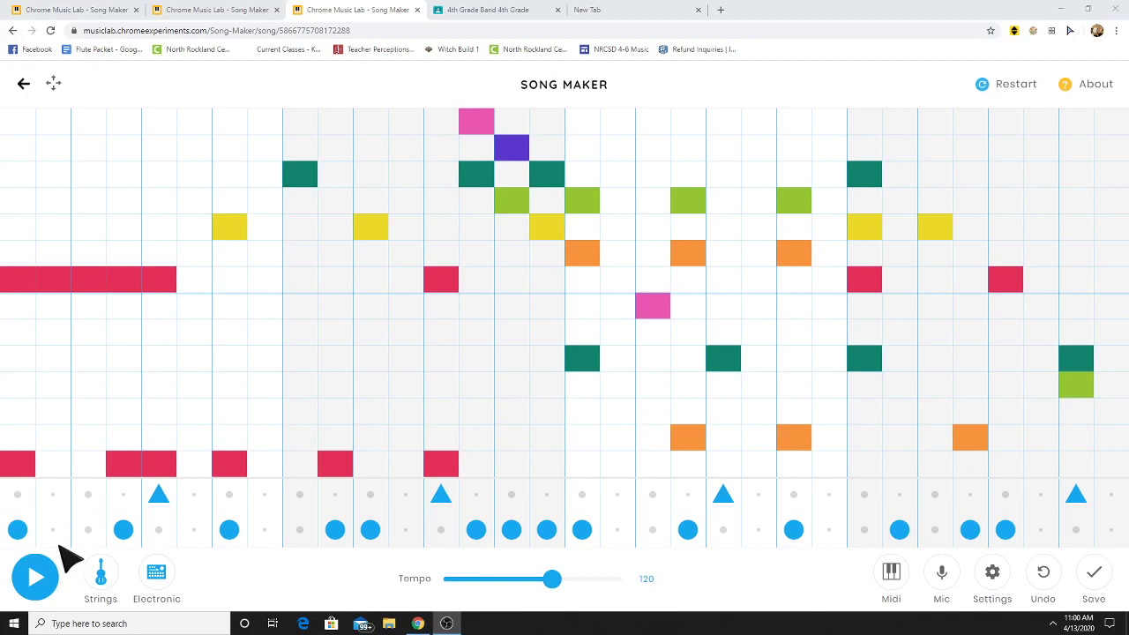
Play the example Song Maker song and then stop the playback
click(36, 577)
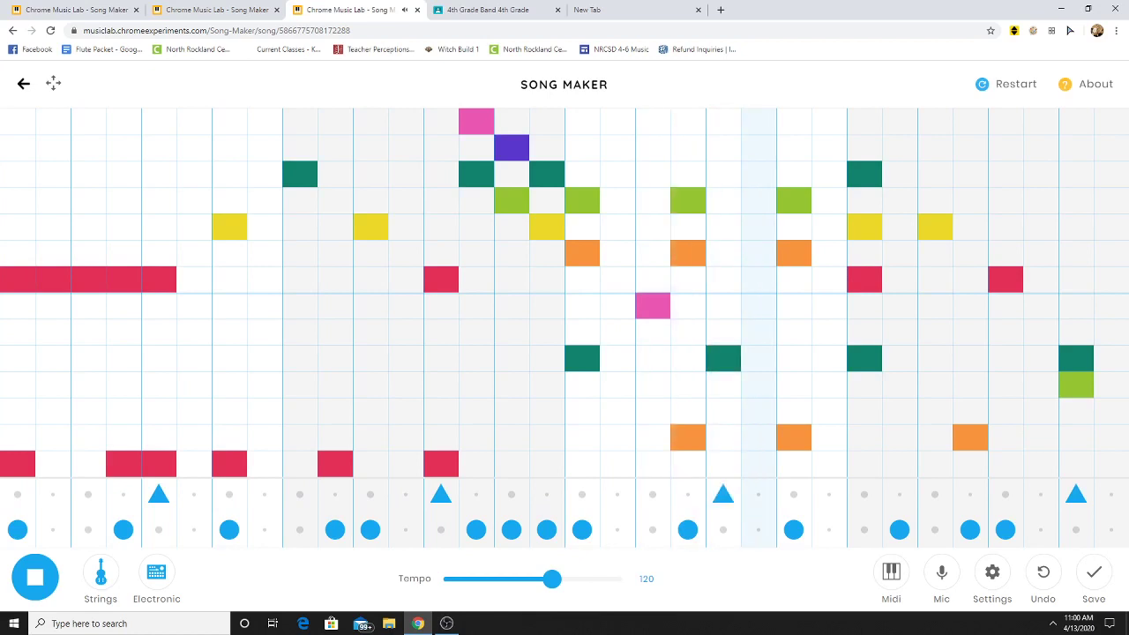
click(35, 579)
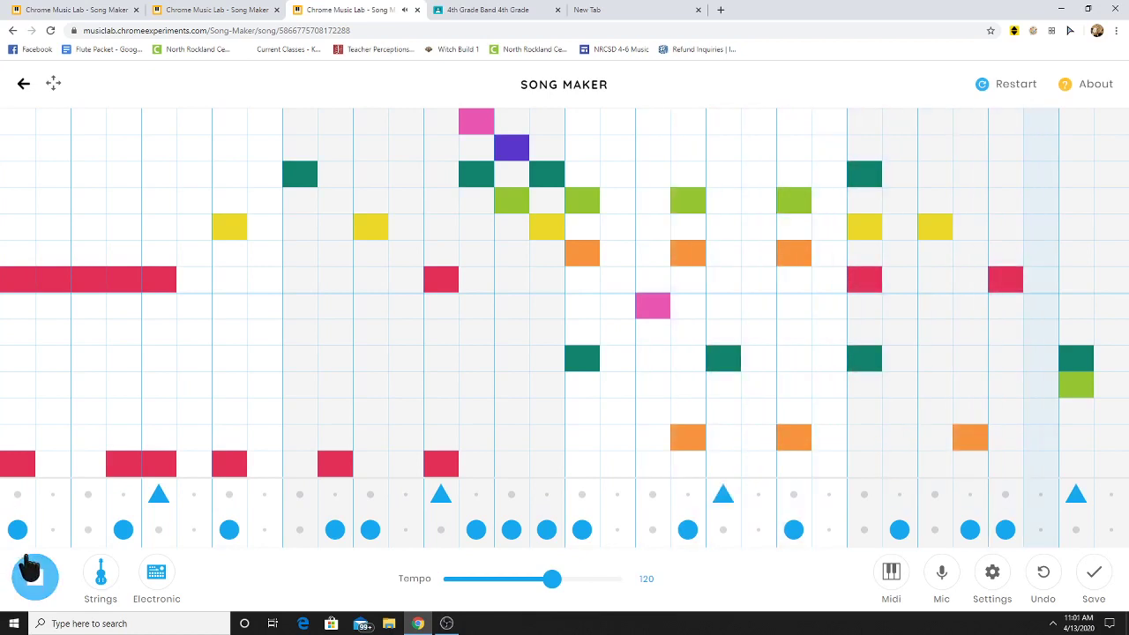
click(36, 577)
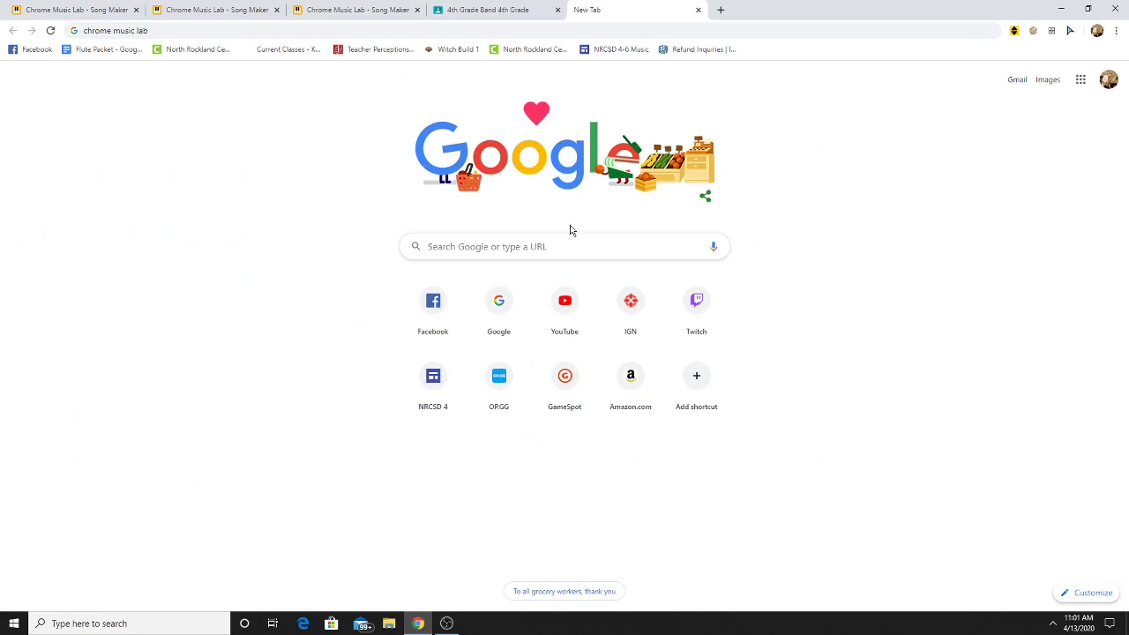
Search Google for 'chrome music lab' and open the experiments page down to the Song Maker tile
click(115, 30)
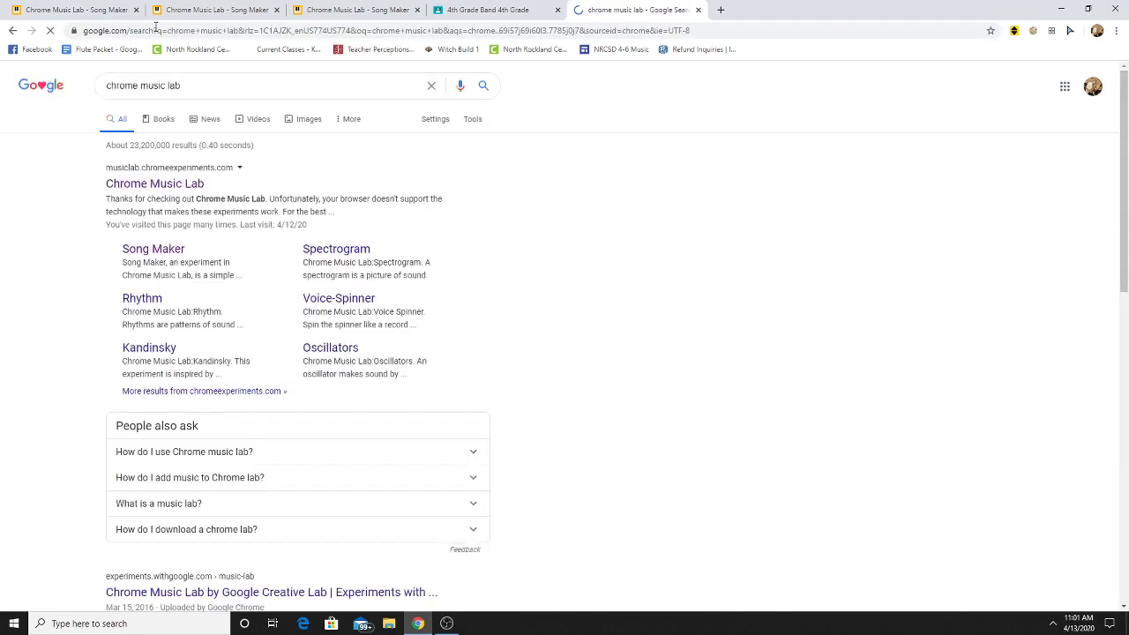
mouse_move(156, 184)
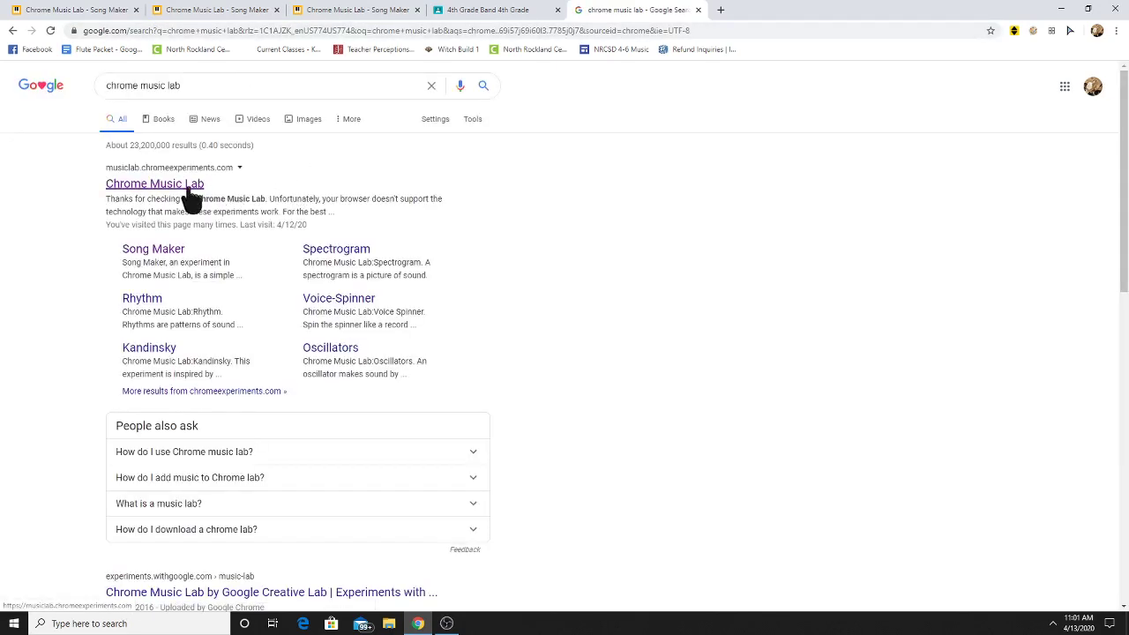
click(155, 184)
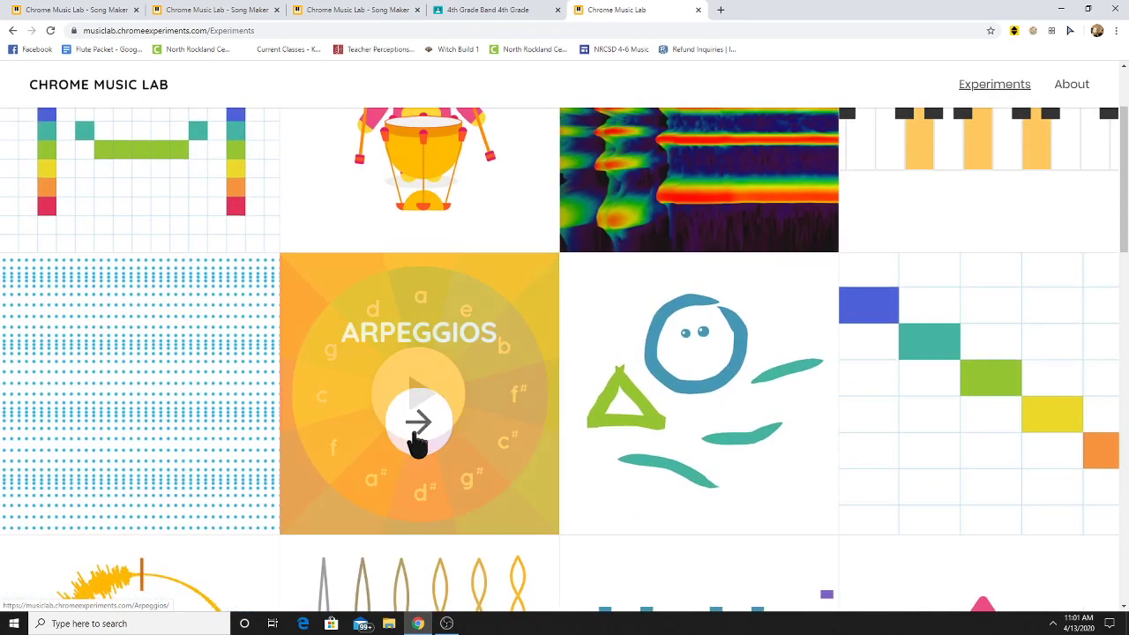
scroll(down, 3)
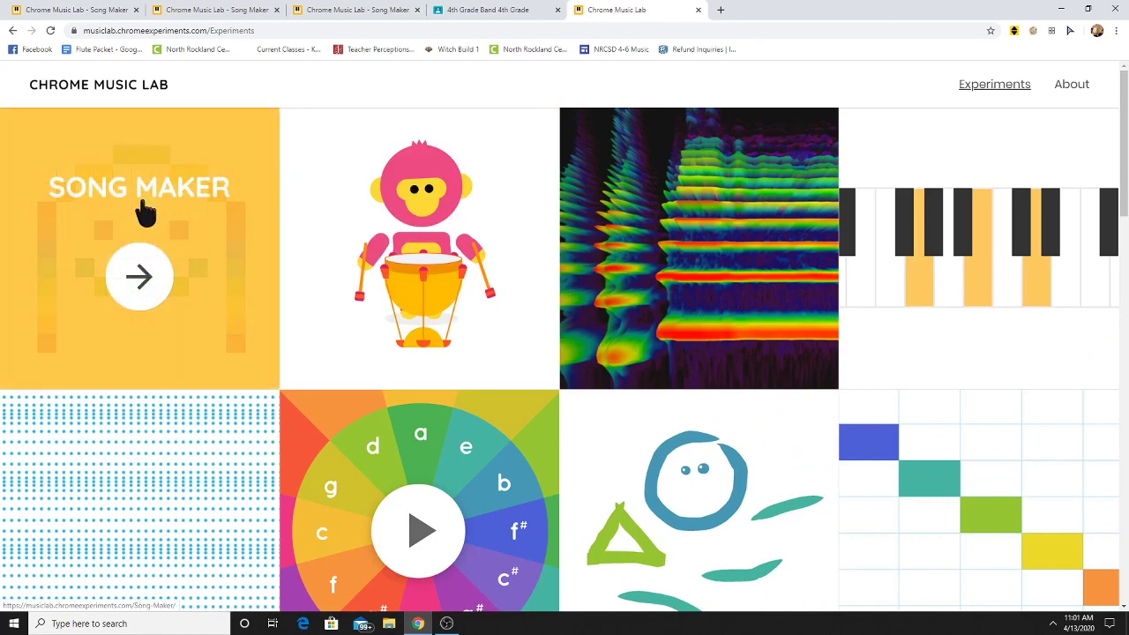
Start a new Song Maker song and place the first rising melody notes on the grid
click(138, 276)
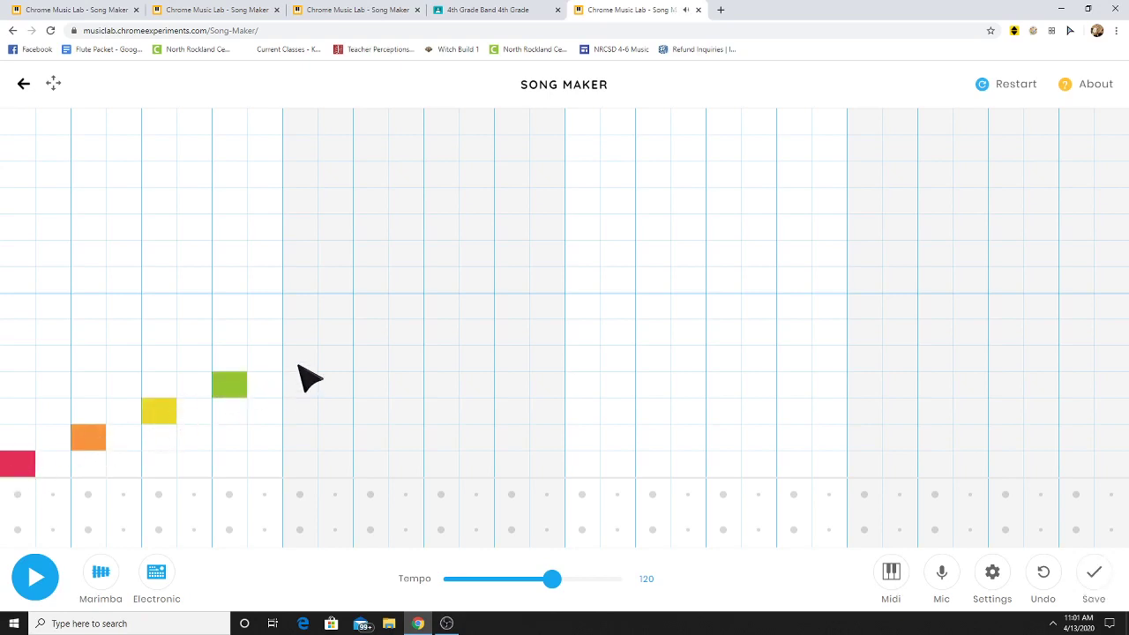
click(441, 305)
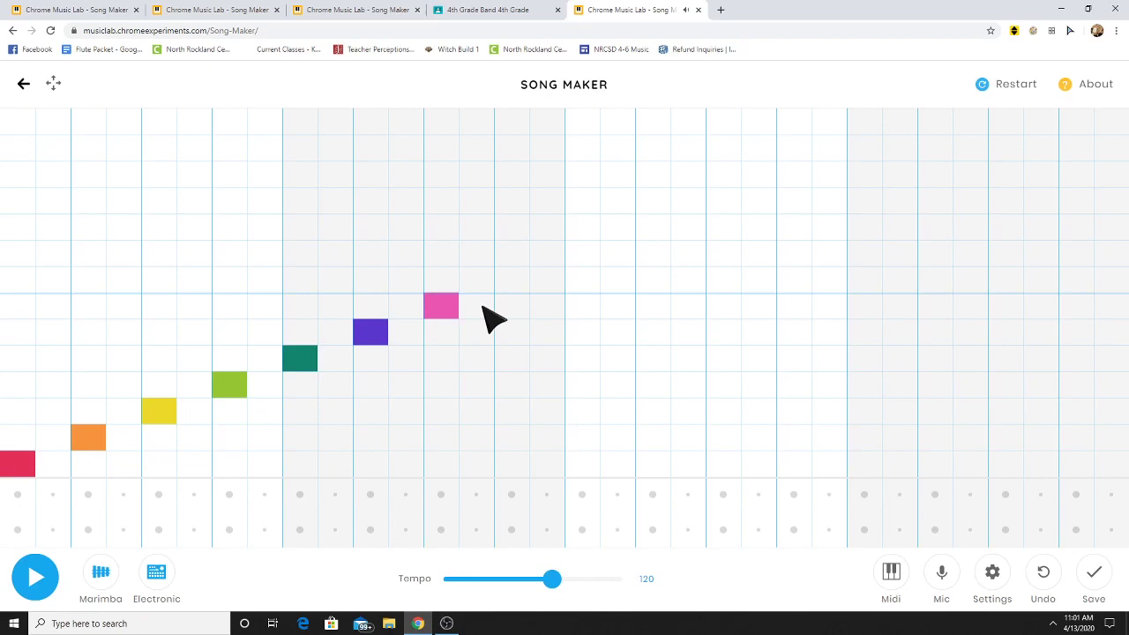
click(582, 305)
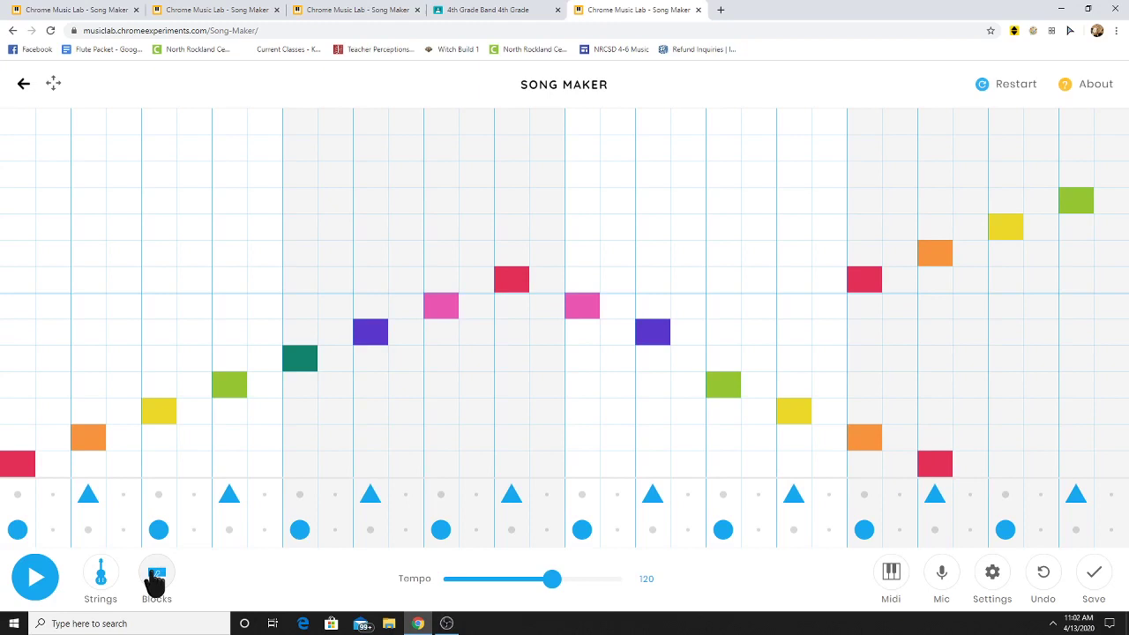
Switch the drums to Kit, play the melody while moving tempo from 74 up to 112, then stop
click(156, 574)
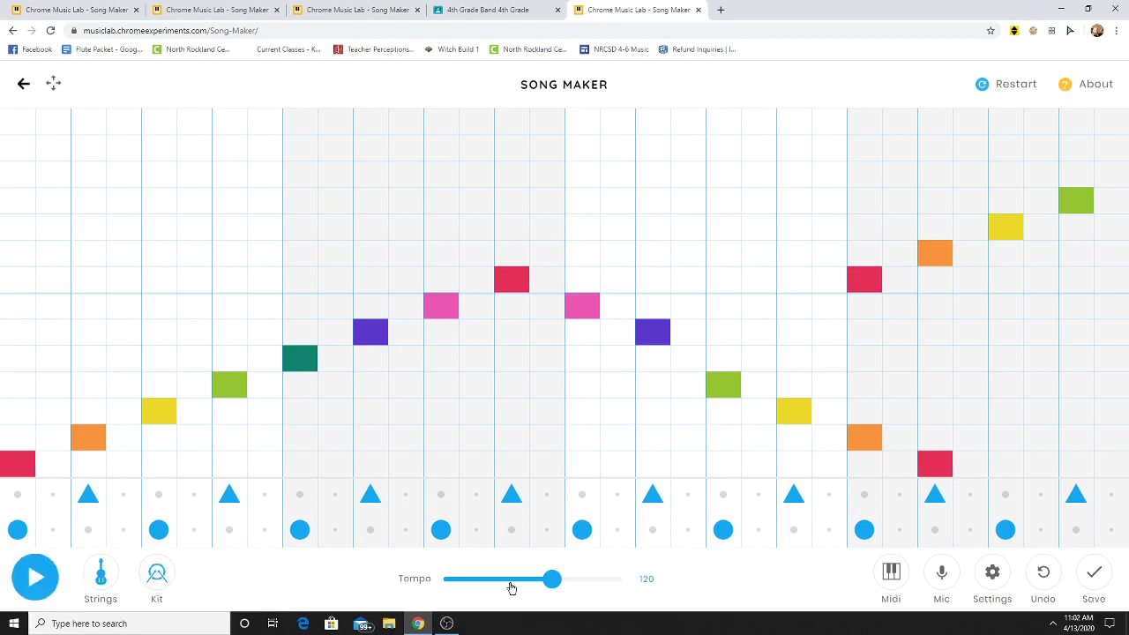
drag(554, 579, 503, 579)
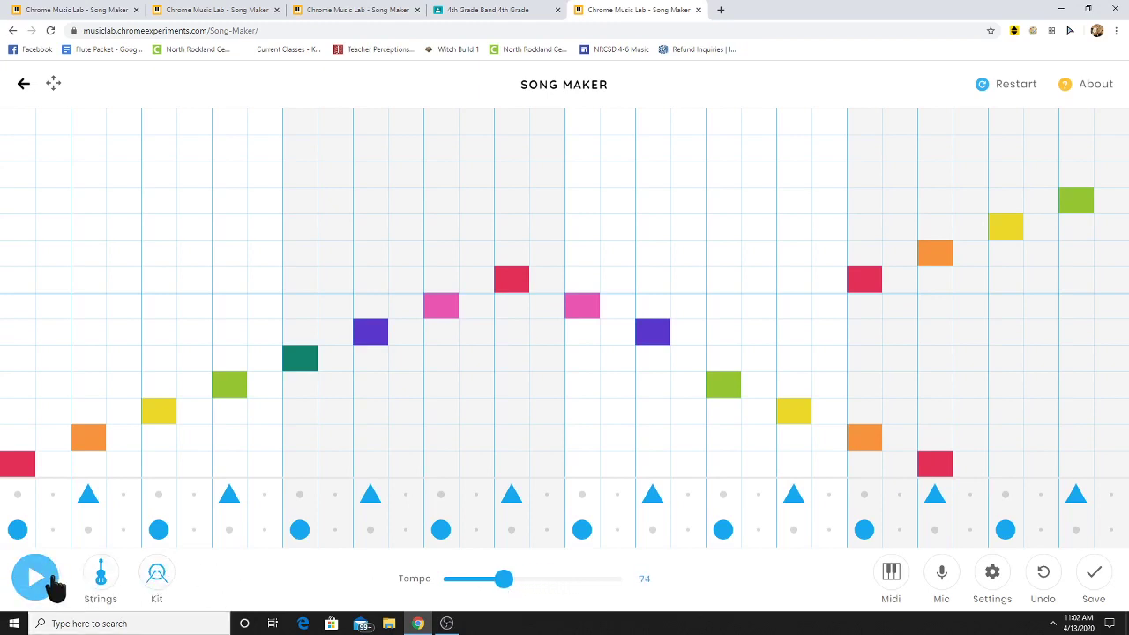
click(35, 577)
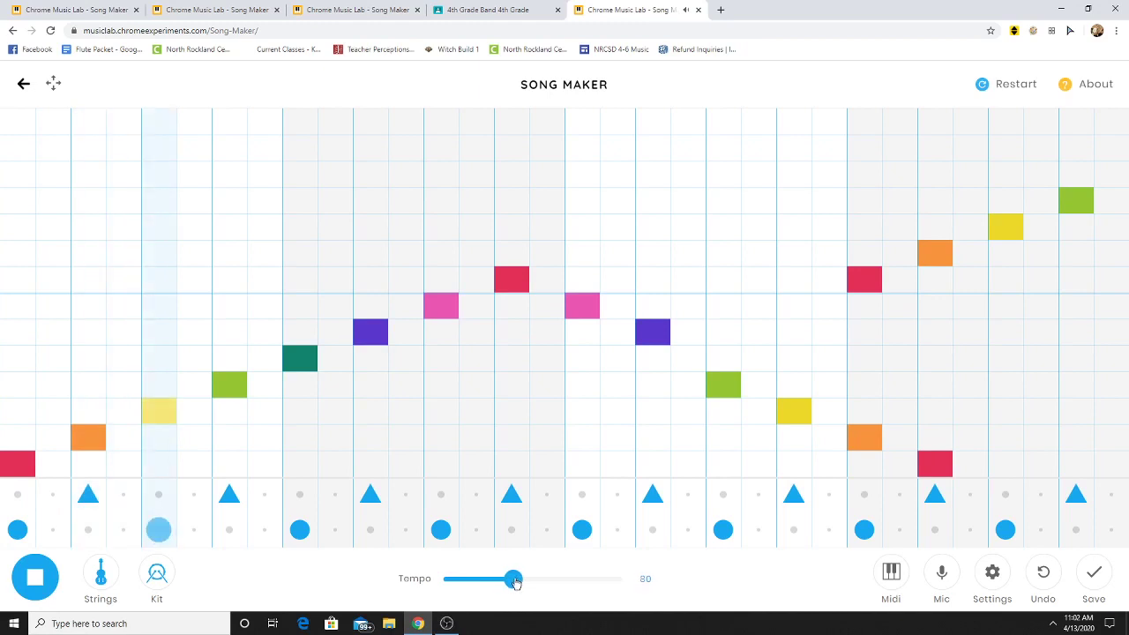
drag(515, 579, 549, 579)
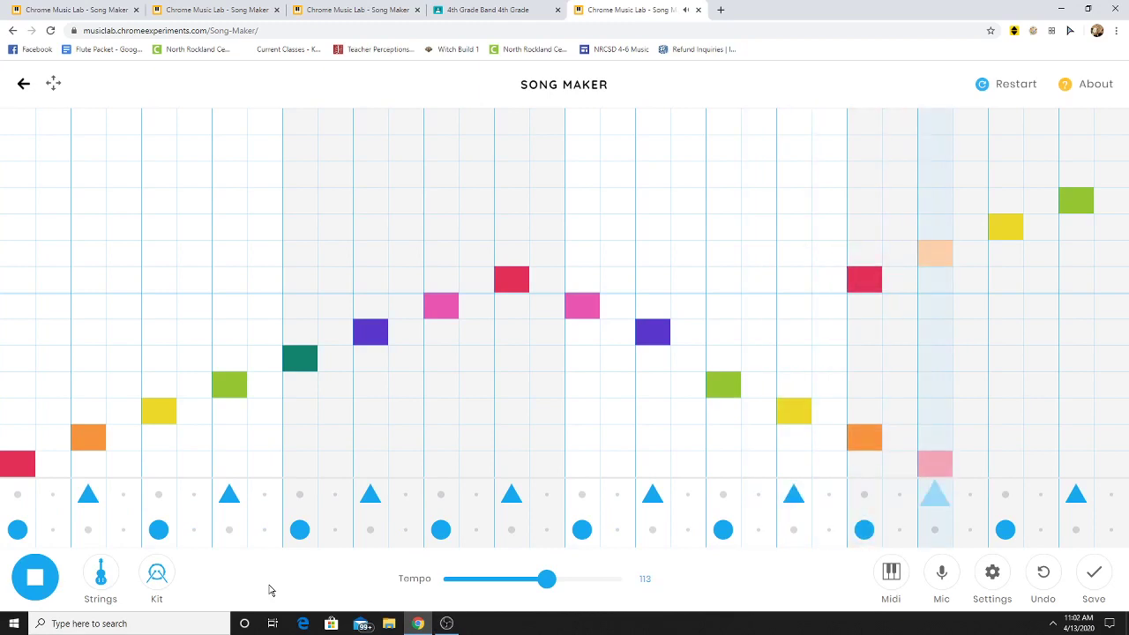
click(35, 577)
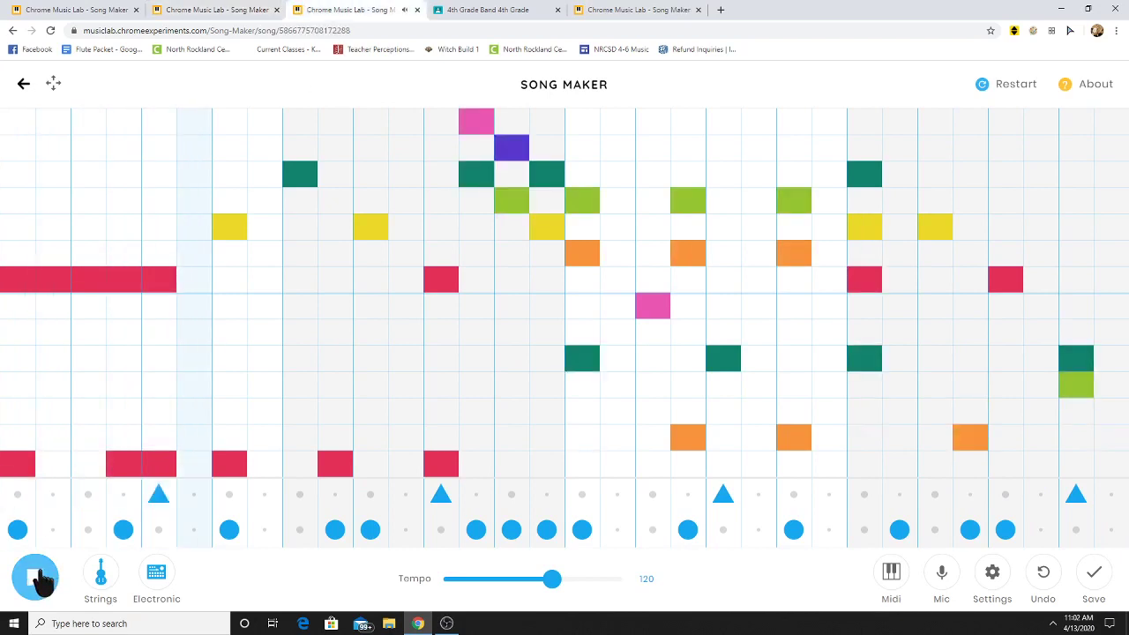
Stop the earlier saved song with strings and electronic percussion from playing
click(35, 578)
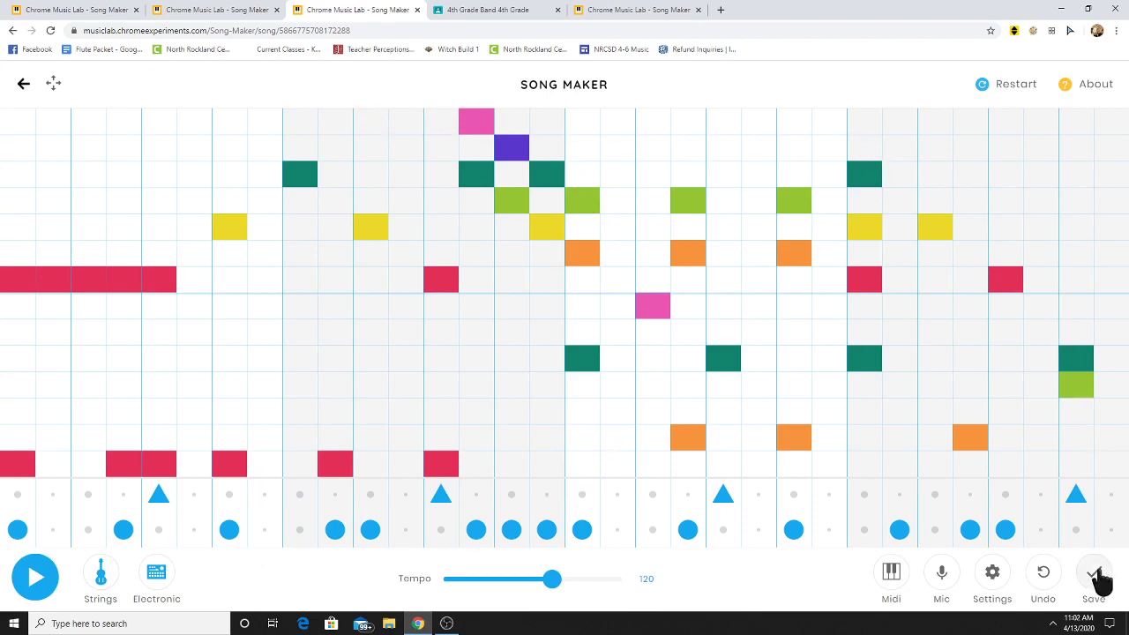
Save the song, copy its shareable link and move to the Google Classroom tab
click(1094, 572)
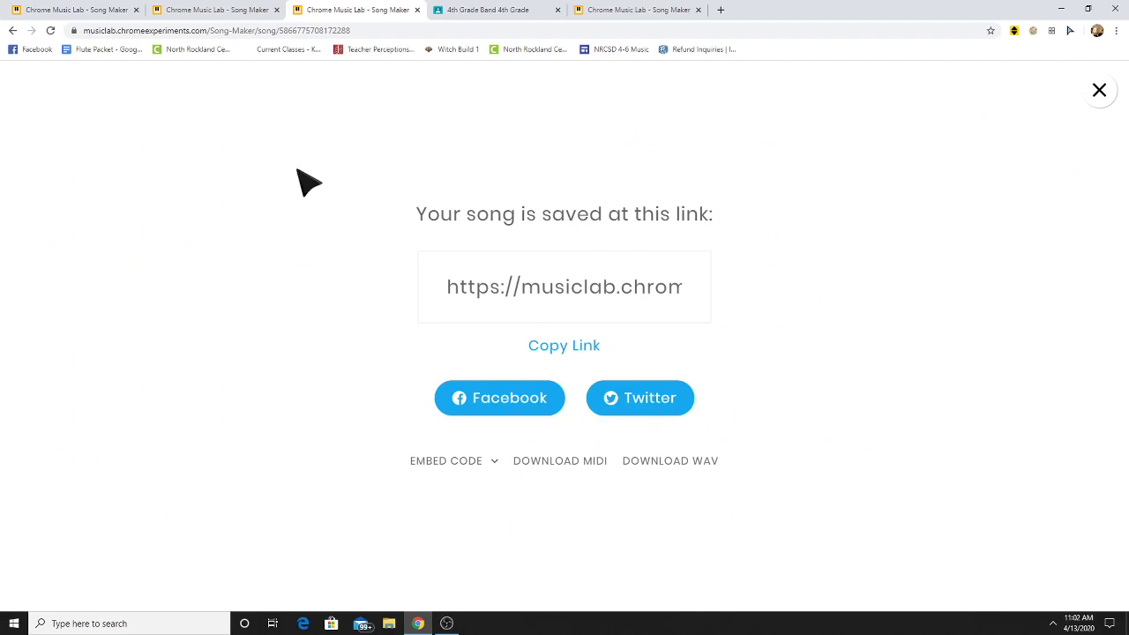
mouse_move(565, 351)
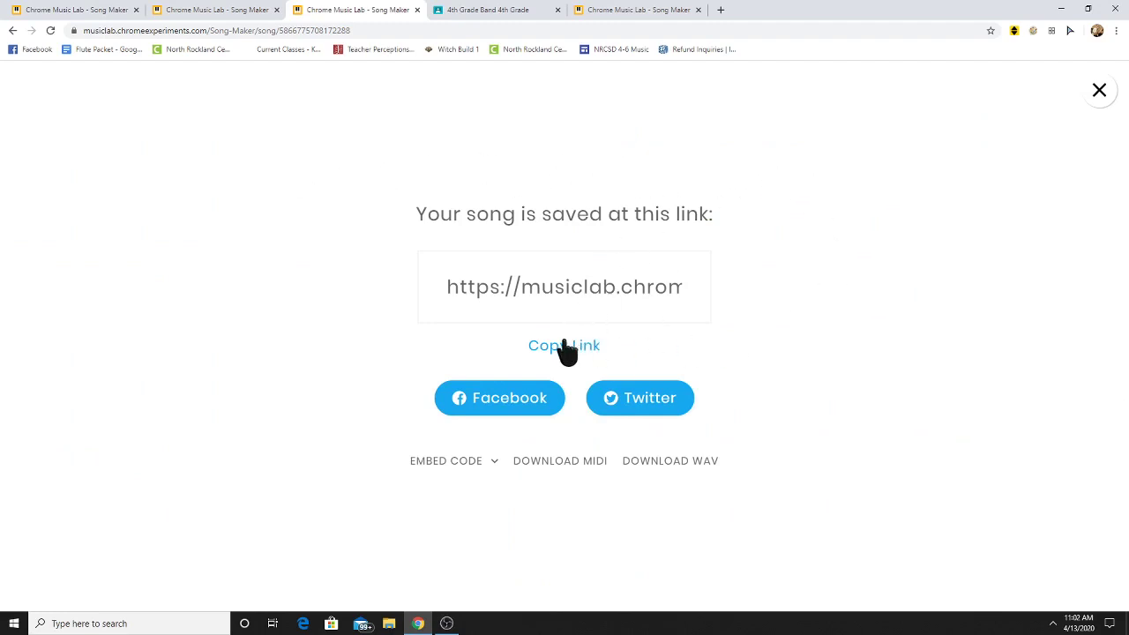
click(565, 344)
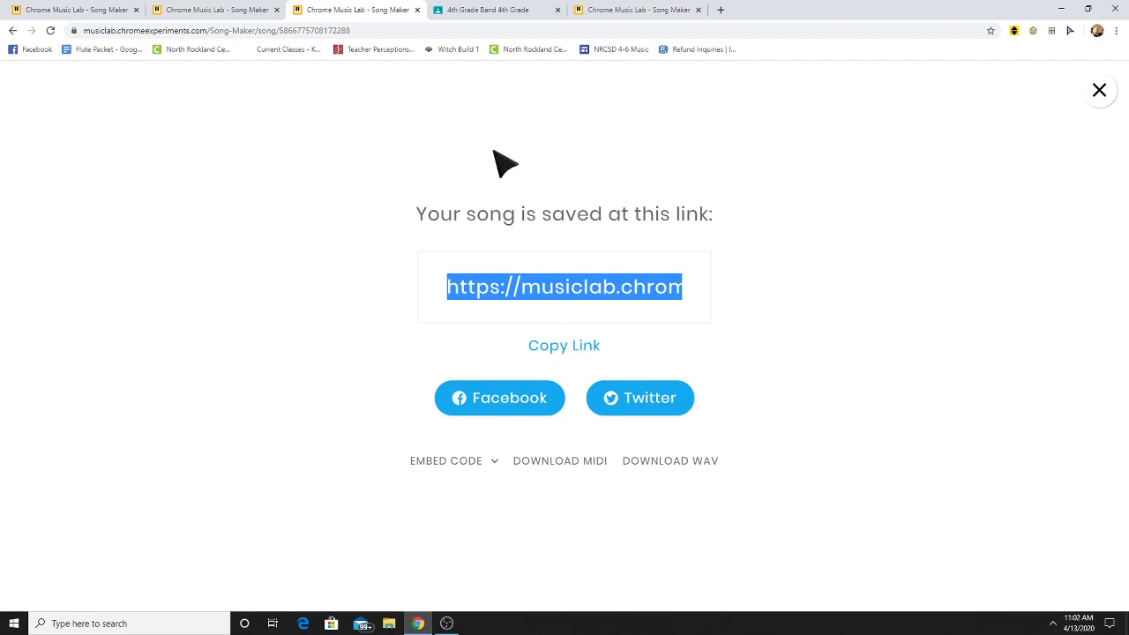
click(494, 11)
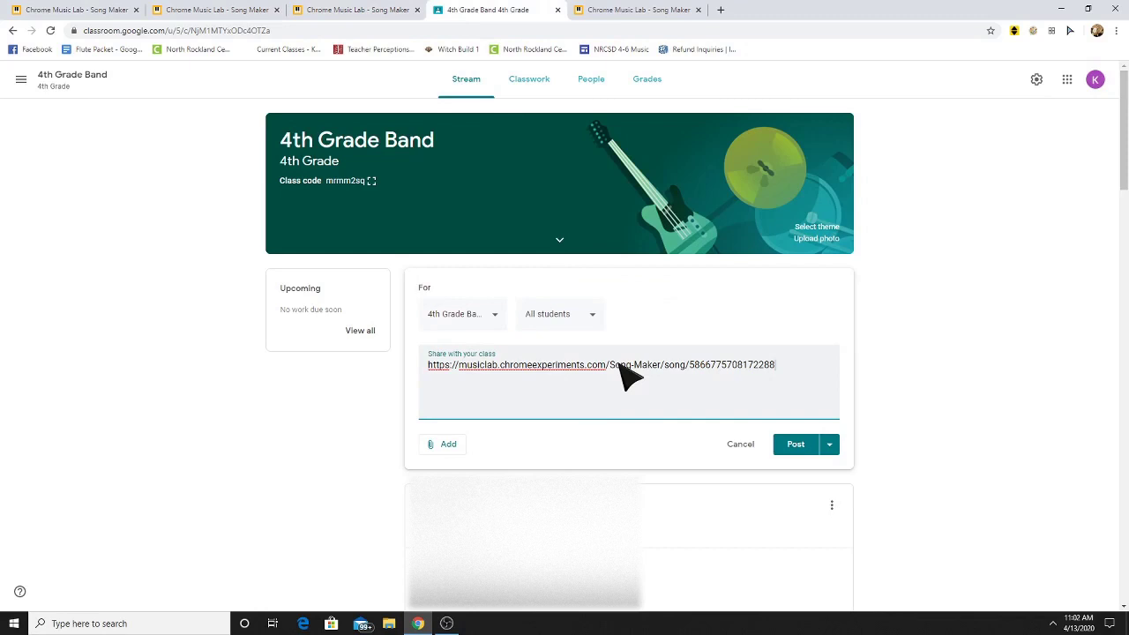
mouse_move(467, 256)
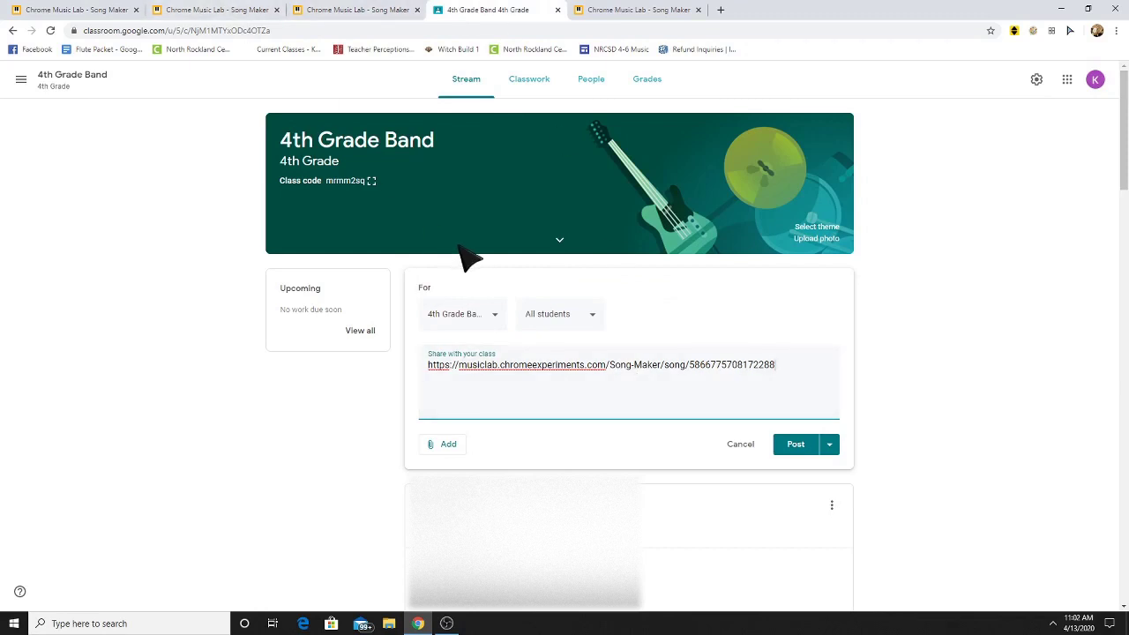
mouse_move(215, 9)
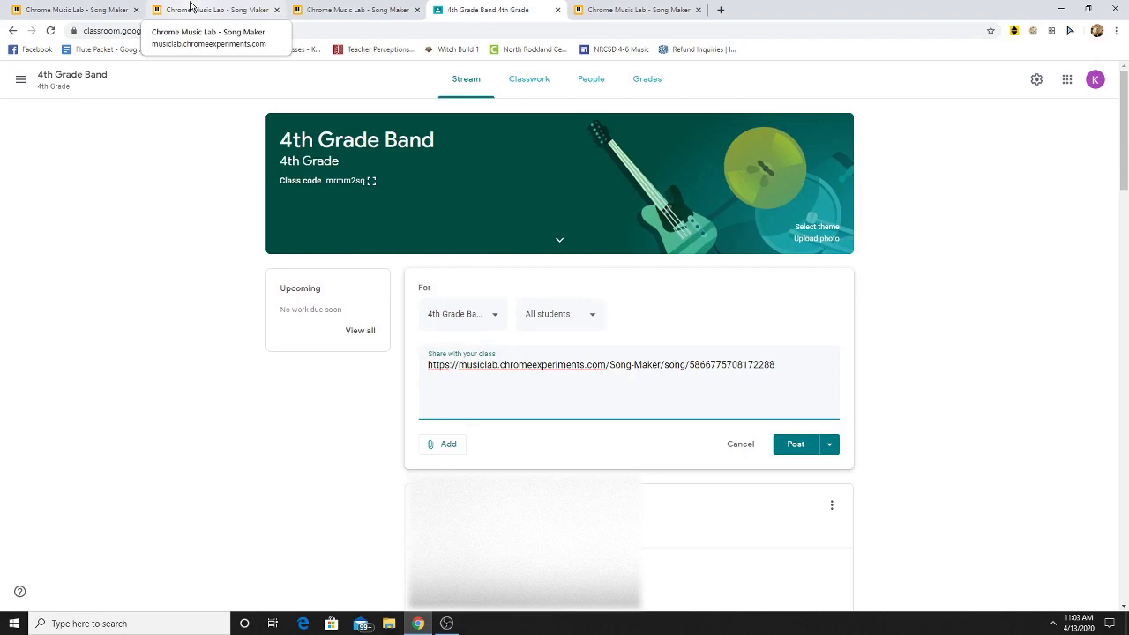